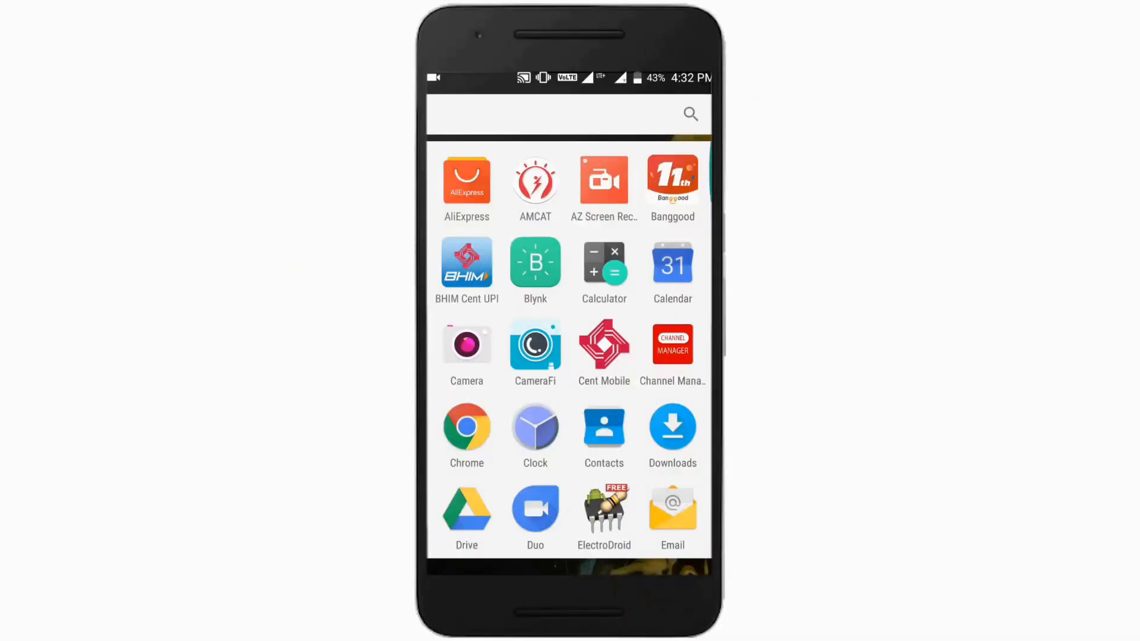
Step: Launch the Blynk app from the app drawer
click(536, 263)
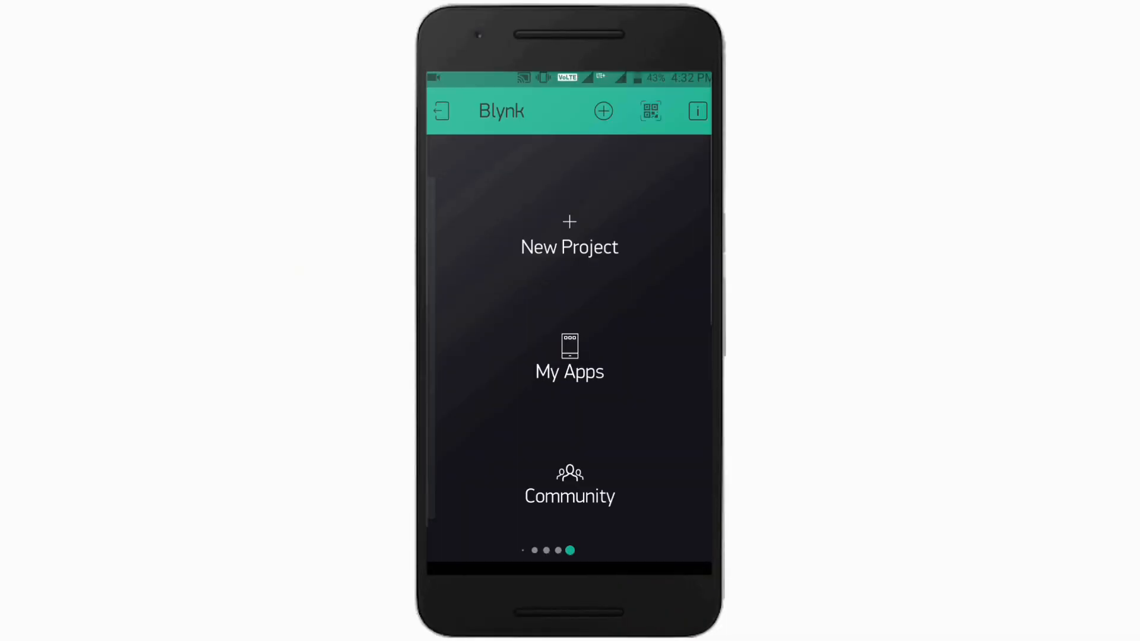
Step: Create project 'RGB LED strip' on NodeMCU over WiFi and dismiss the auth token notice
click(568, 240)
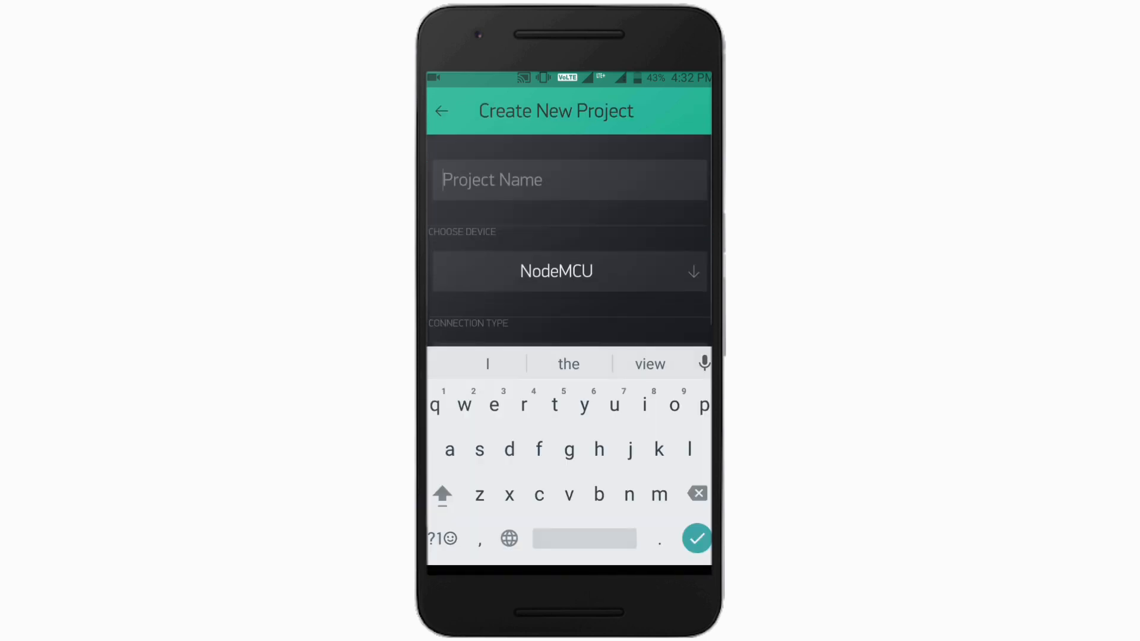
click(556, 270)
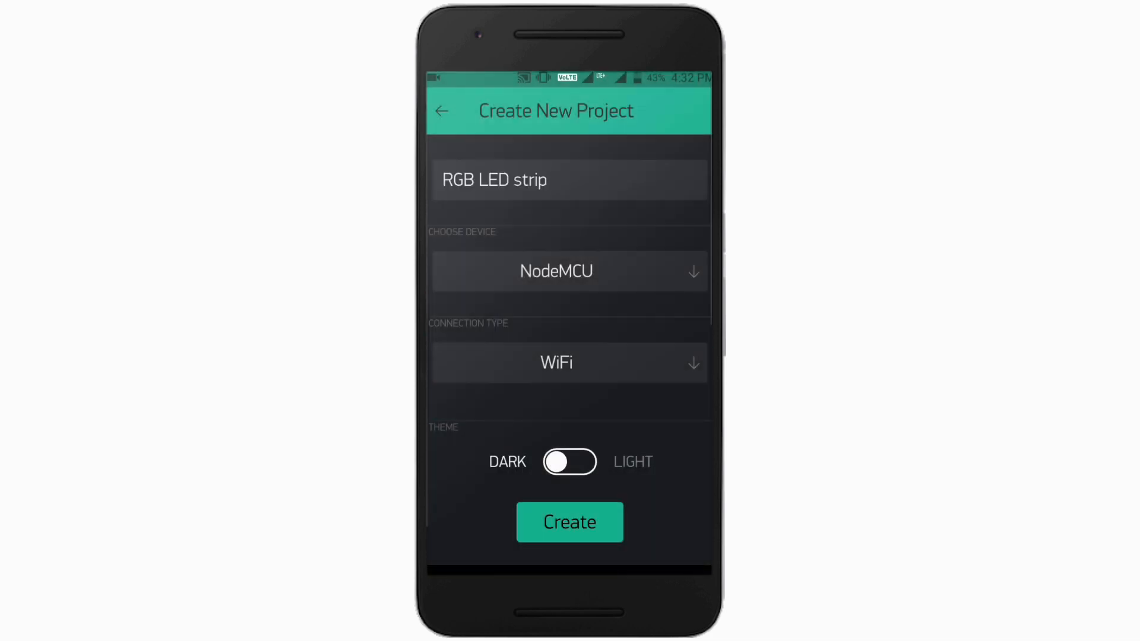
click(568, 522)
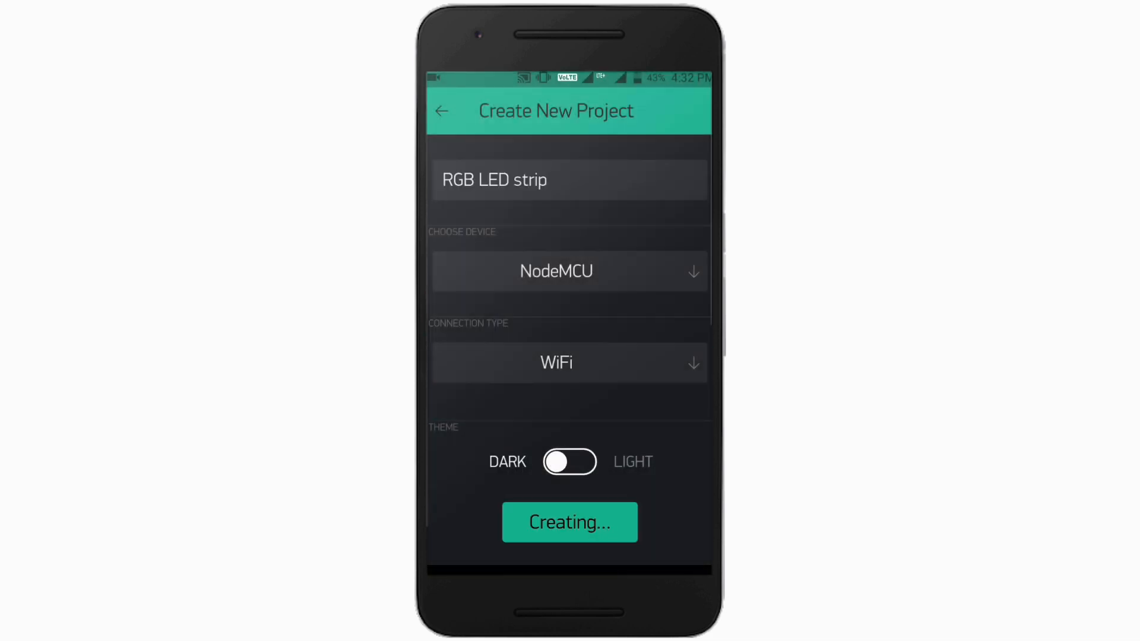
click(569, 522)
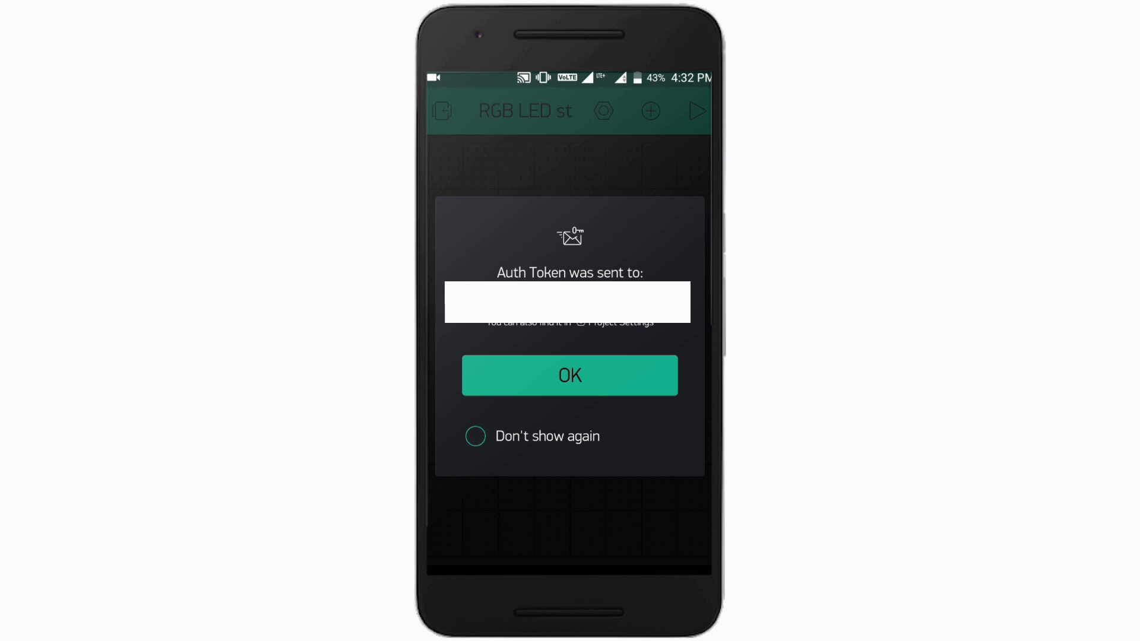
click(569, 375)
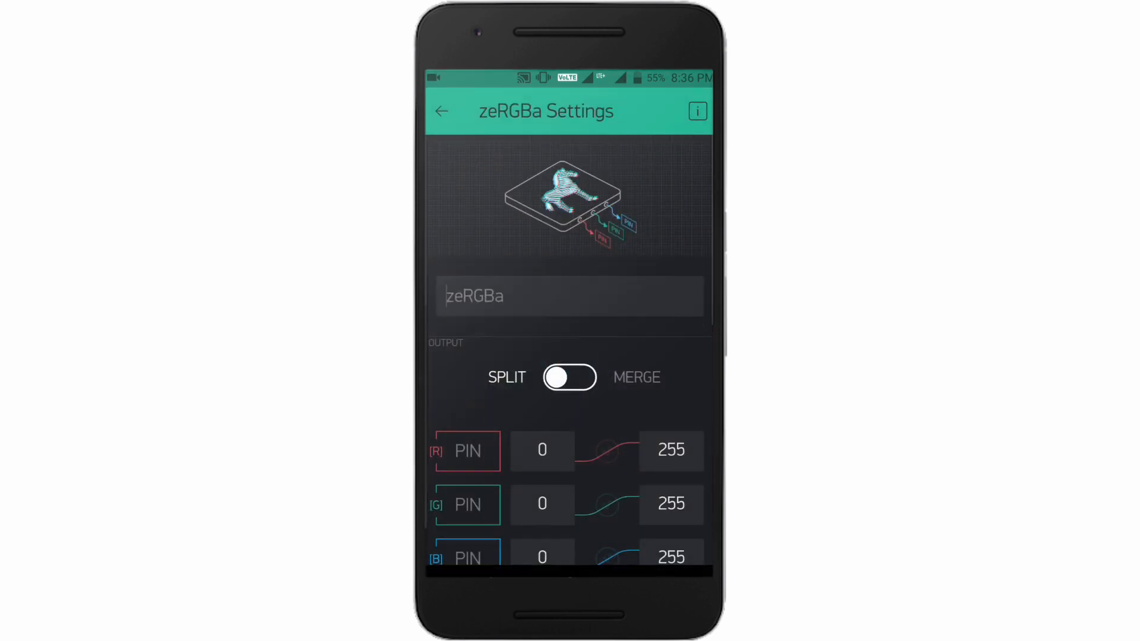
Step: Set the zeRGBa widget to Merge output and assign its virtual pin
click(569, 376)
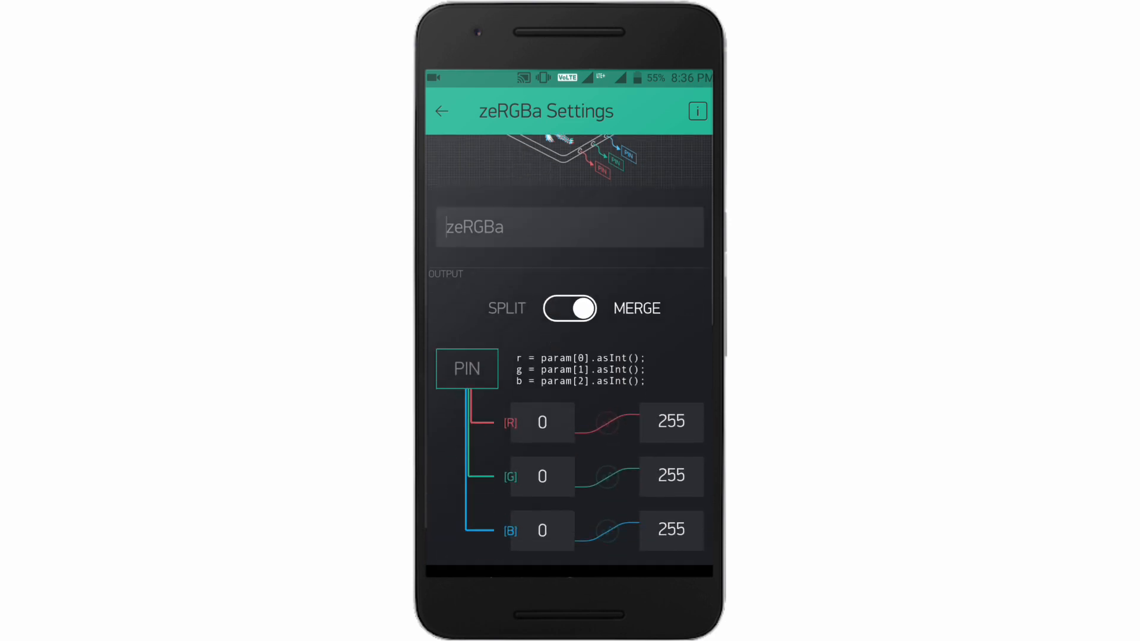
click(466, 368)
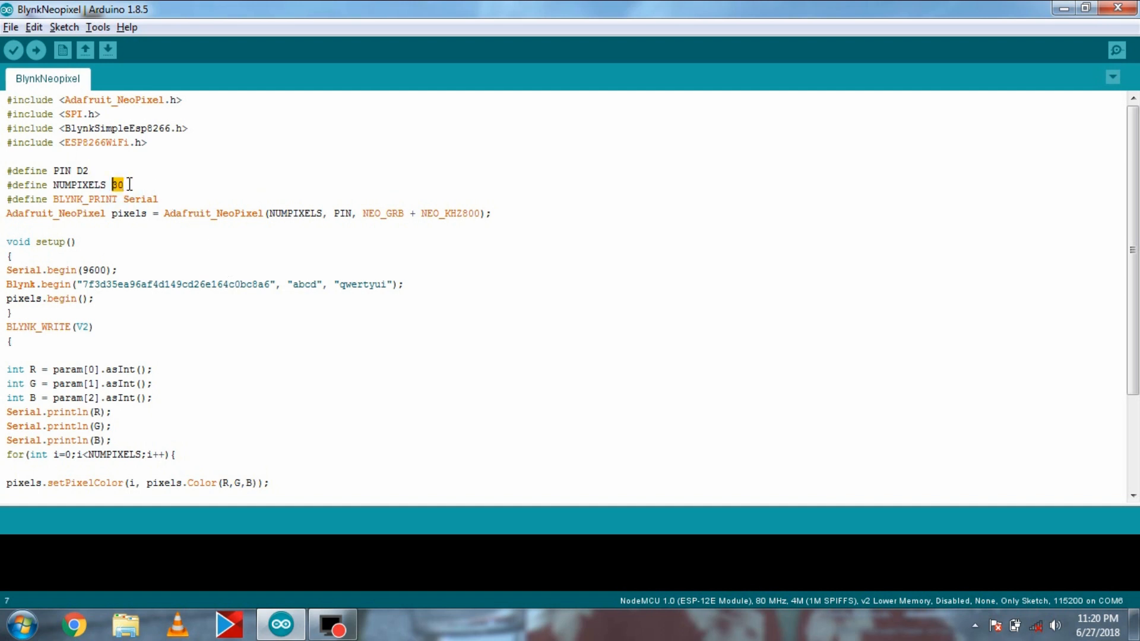
click(271, 284)
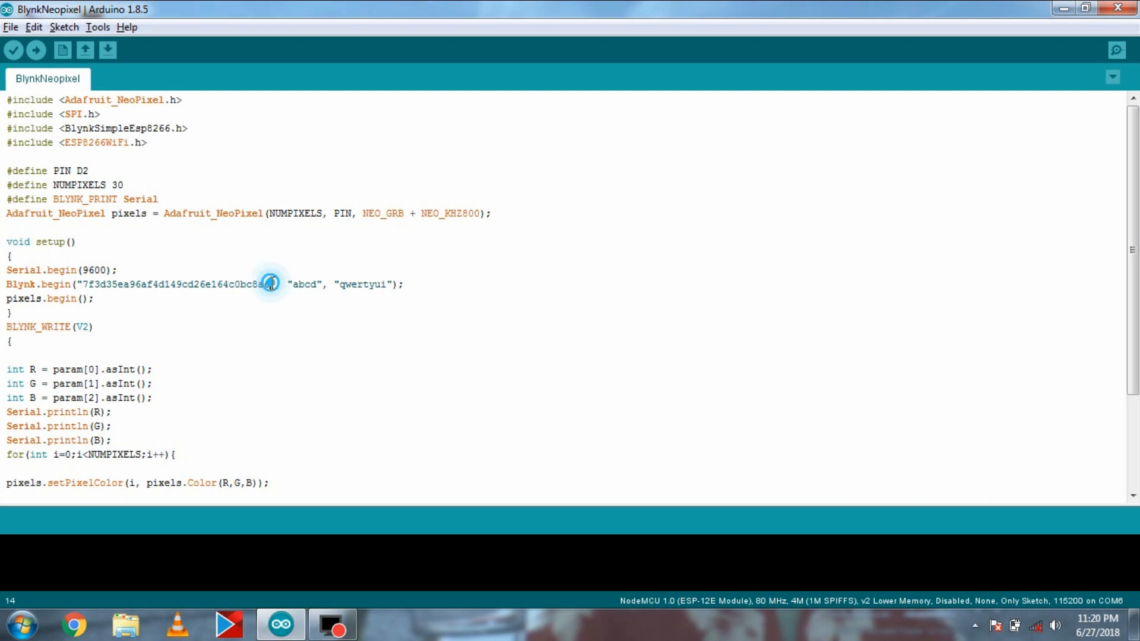
double_click(174, 283)
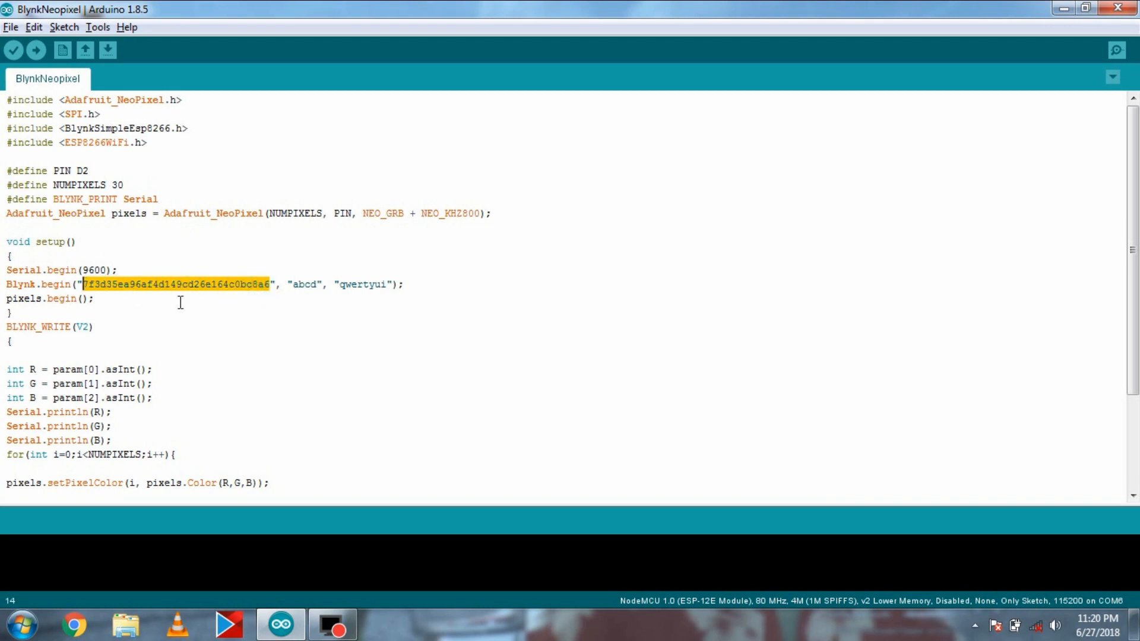
double_click(297, 284)
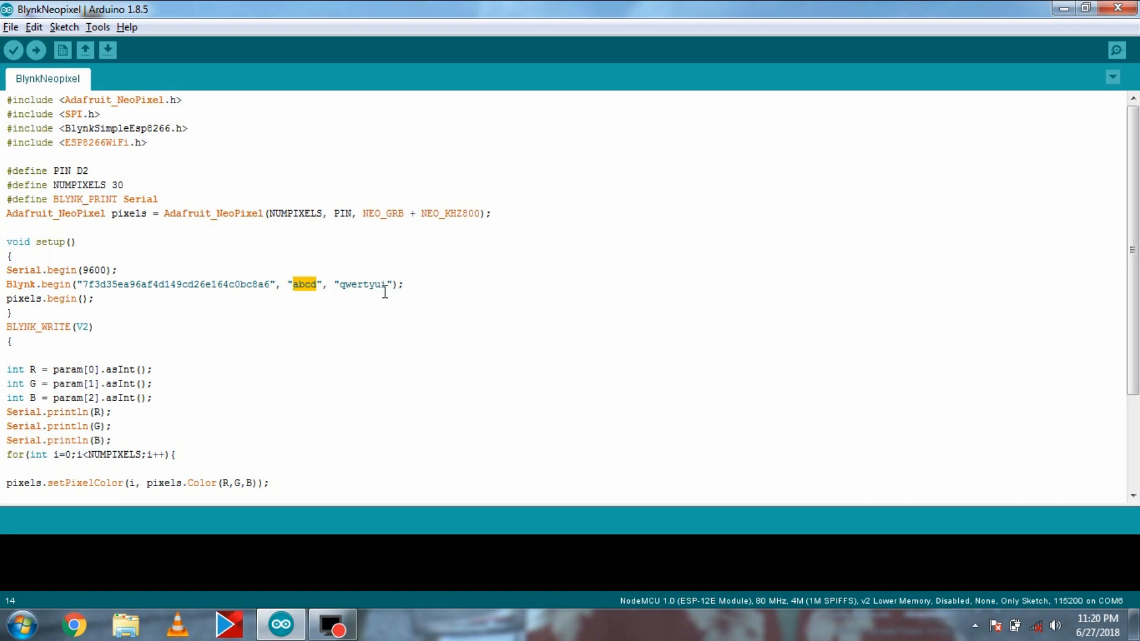
double_click(364, 283)
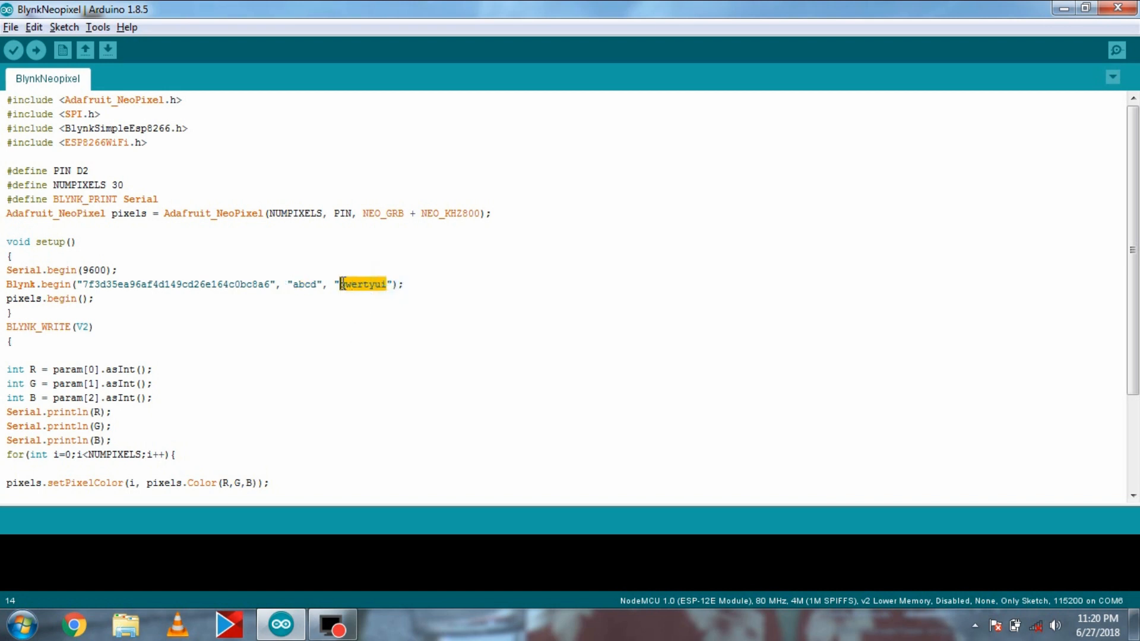